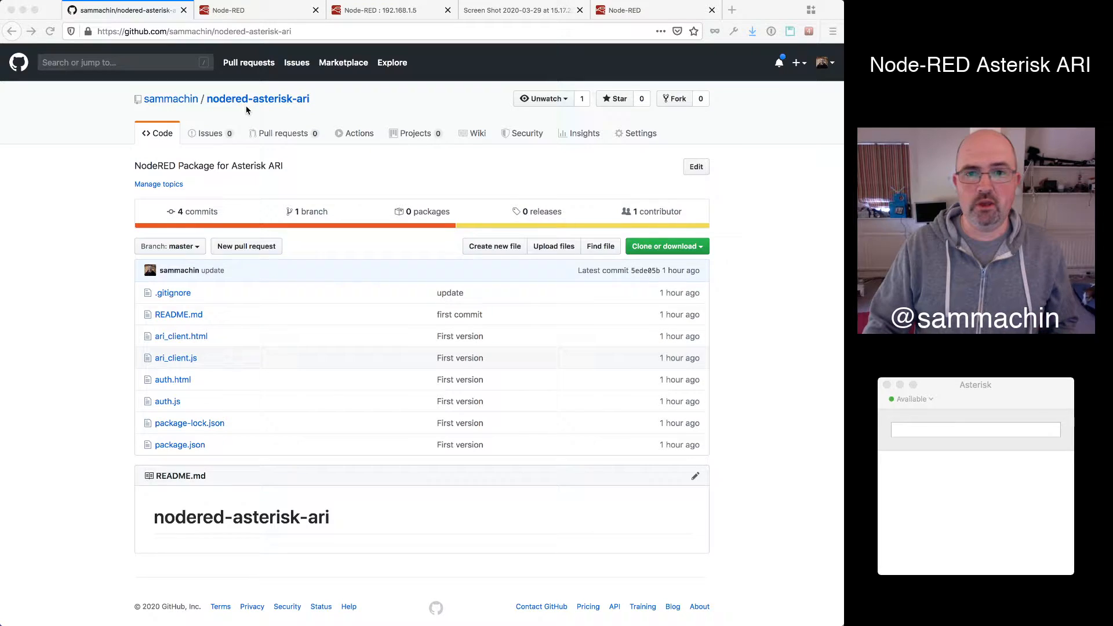
{"action": "mouse_move", "coordinate": [231, 10]}
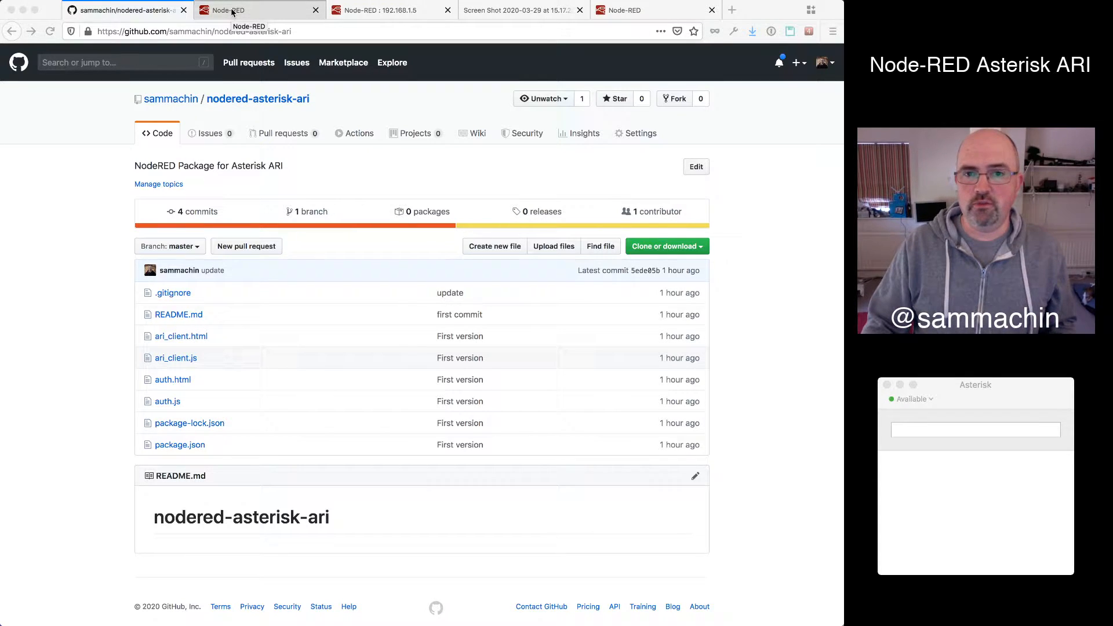
Step: Wire a timestamp inject node to a debug node on Flow 3, deploy, and trigger it
{"action": "left_click", "coordinate": [259, 10]}
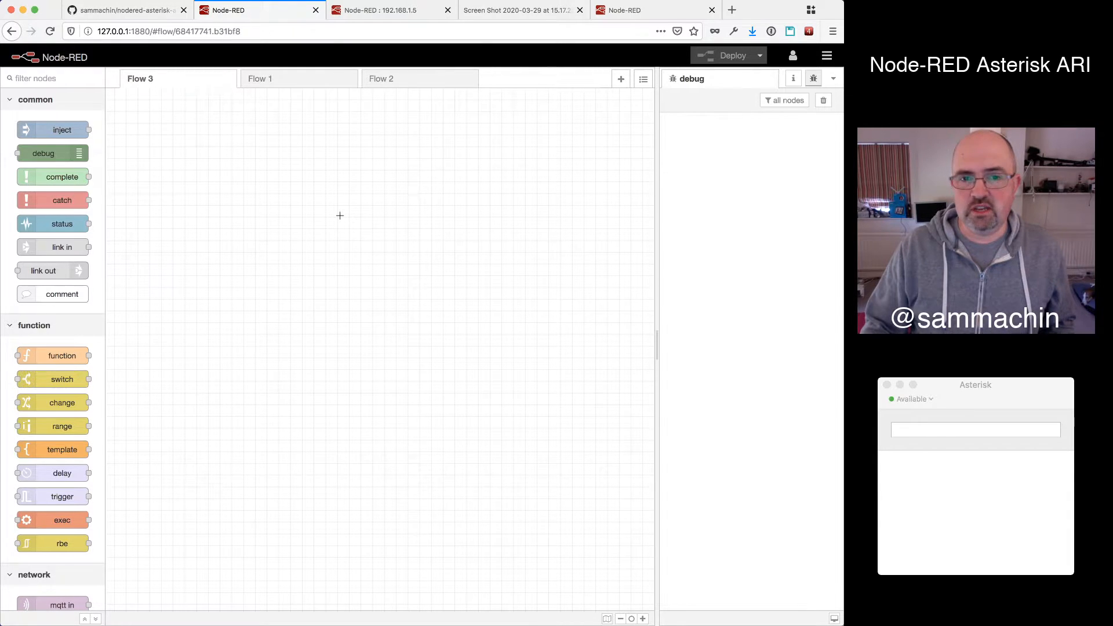
{"action": "mouse_move", "coordinate": [424, 285]}
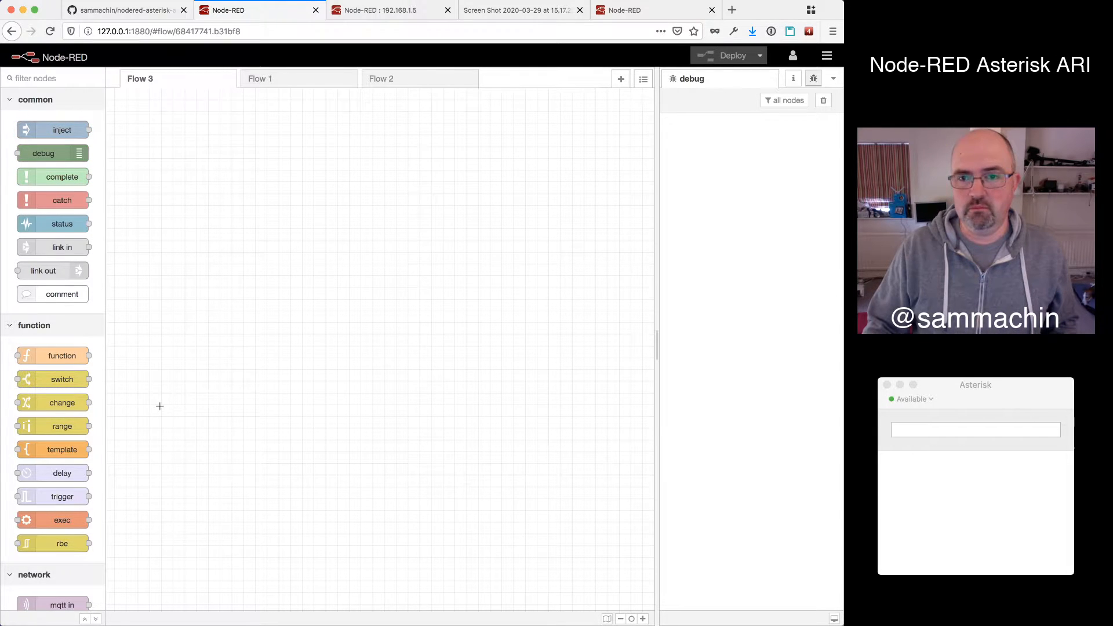
{"action": "left_click_drag", "start_coordinate": [54, 129], "coordinate": [231, 169]}
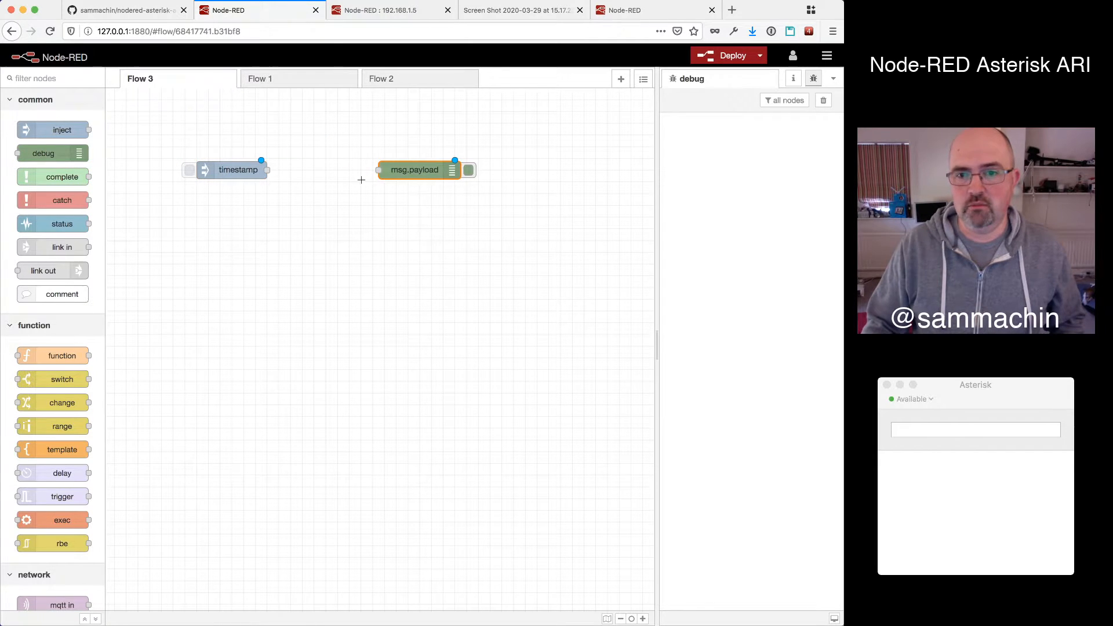
{"action": "left_click_drag", "start_coordinate": [262, 161], "coordinate": [389, 170]}
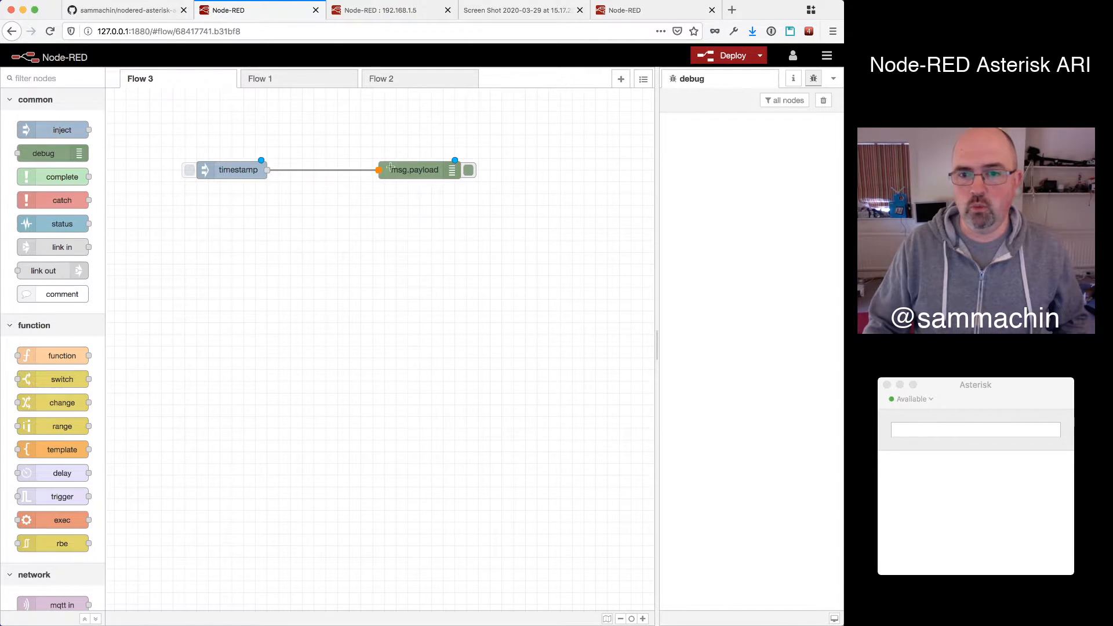
{"action": "left_click", "coordinate": [727, 55]}
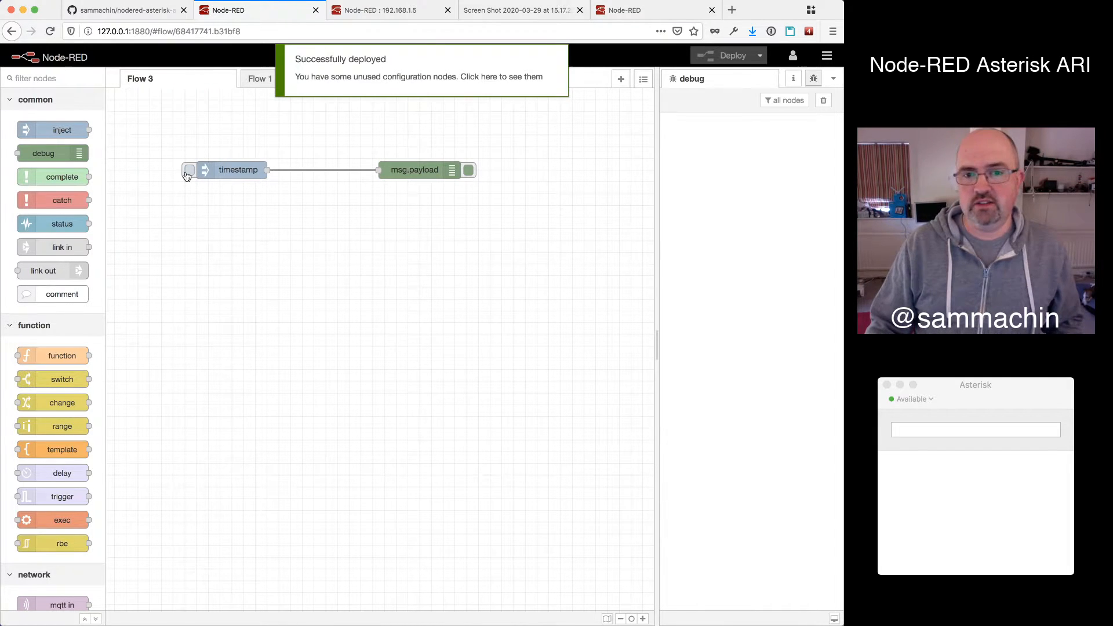
{"action": "left_click", "coordinate": [189, 170]}
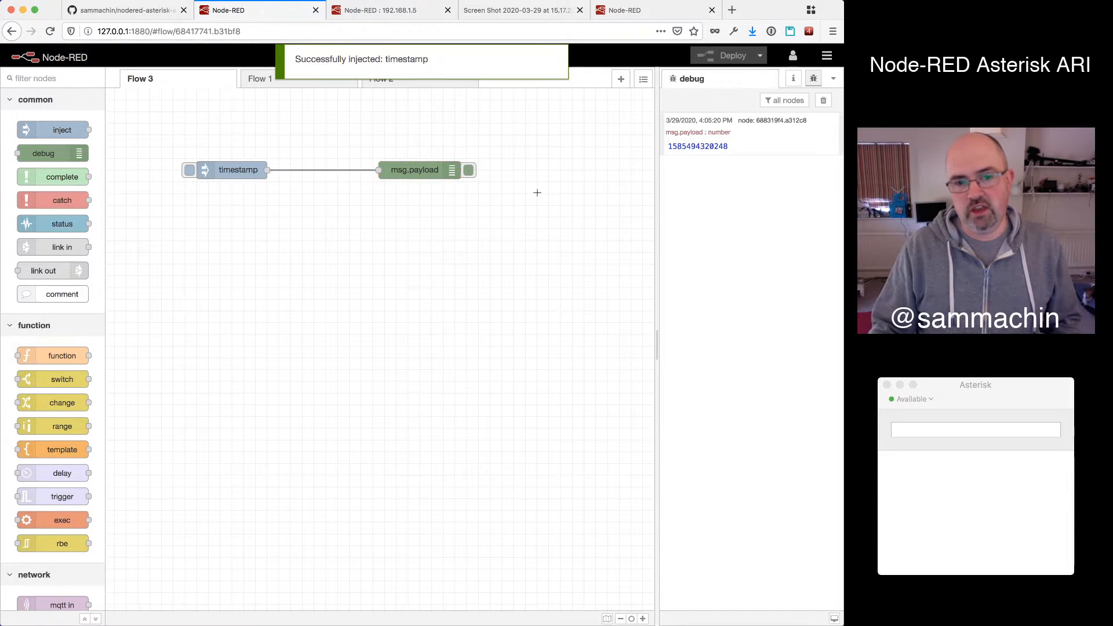
{"action": "scroll", "scroll_direction": "down", "scroll_amount": 3}
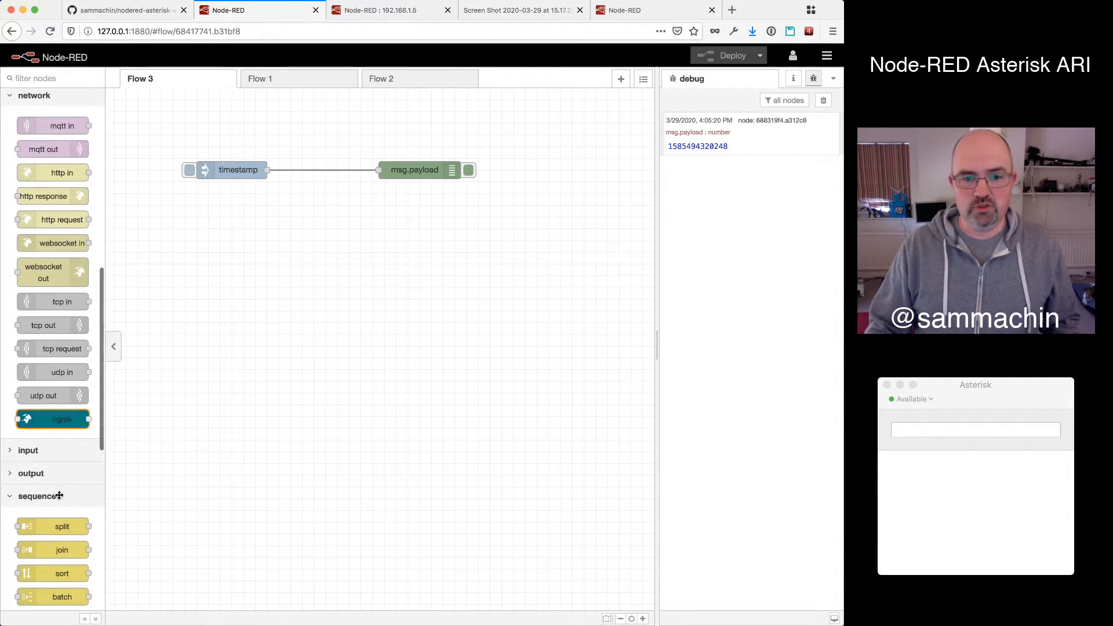
{"action": "scroll", "scroll_direction": "down", "scroll_amount": 3}
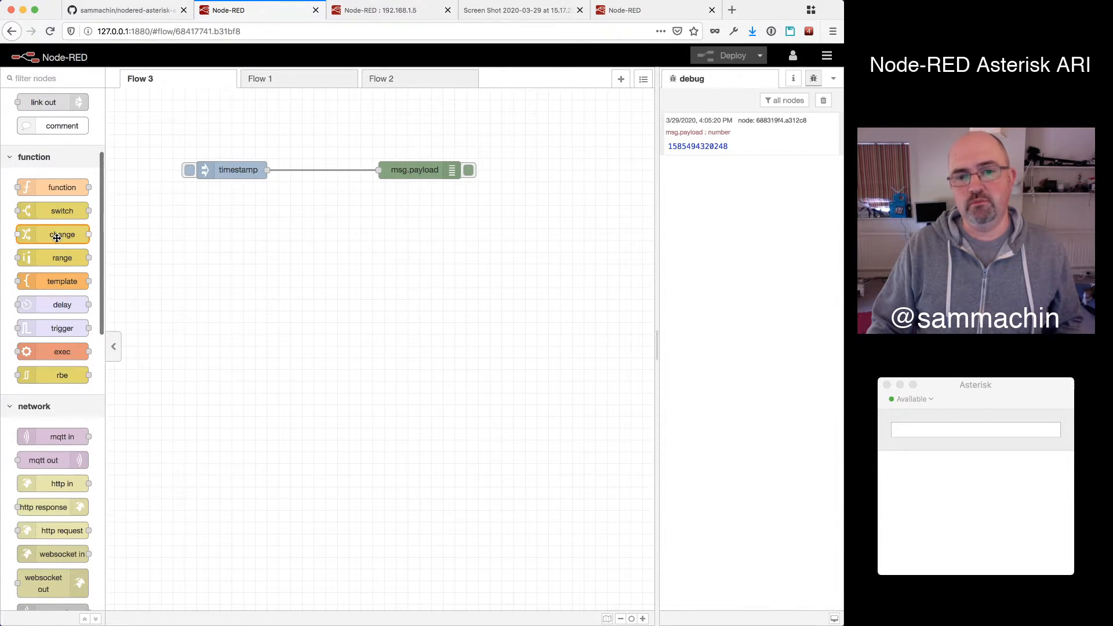
{"action": "scroll", "scroll_direction": "down", "scroll_amount": 3}
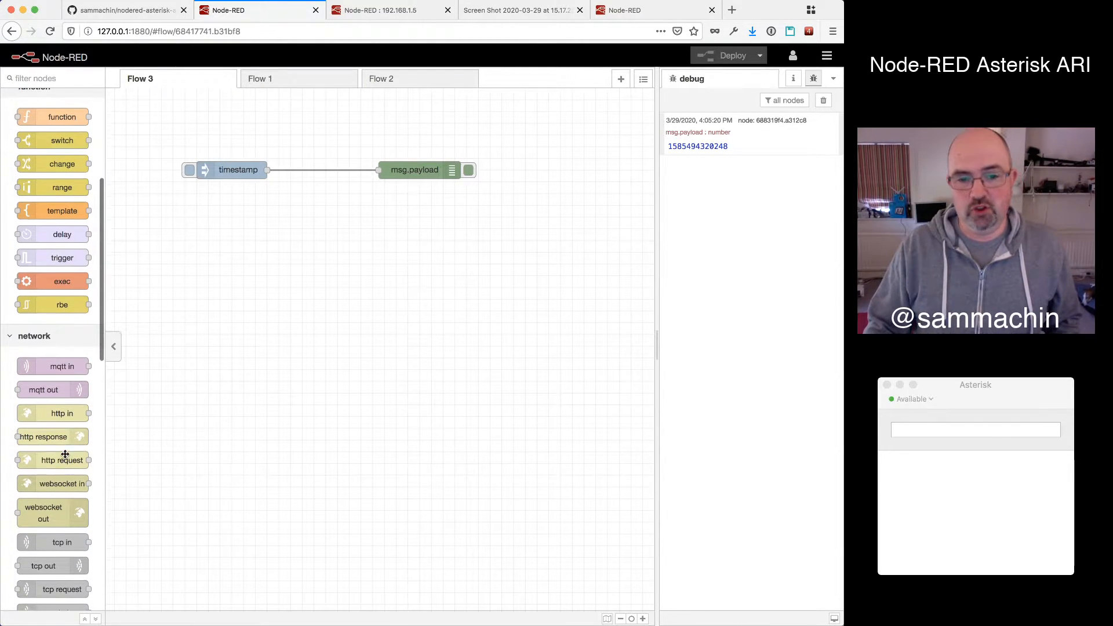
{"action": "mouse_move", "coordinate": [54, 378]}
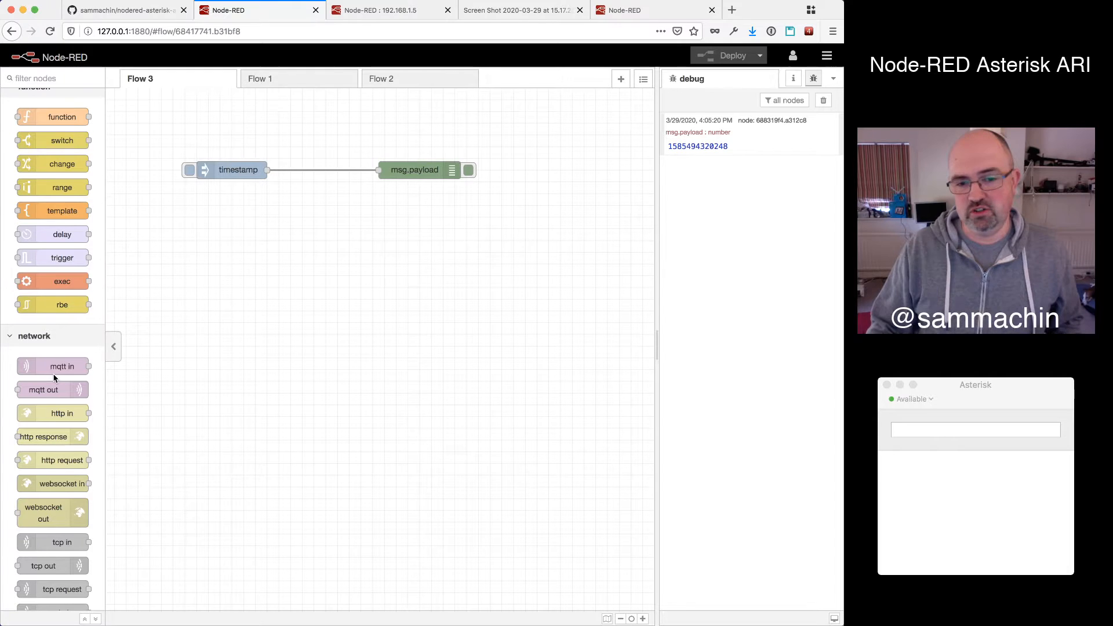
{"action": "mouse_move", "coordinate": [53, 366]}
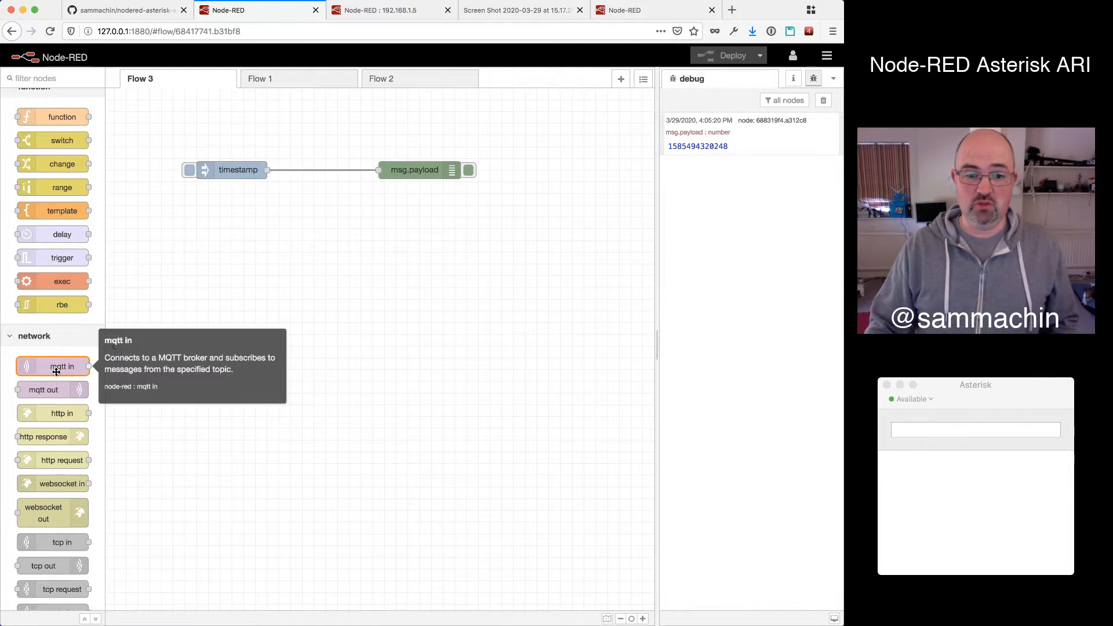
{"action": "scroll", "scroll_direction": "down", "scroll_amount": 3}
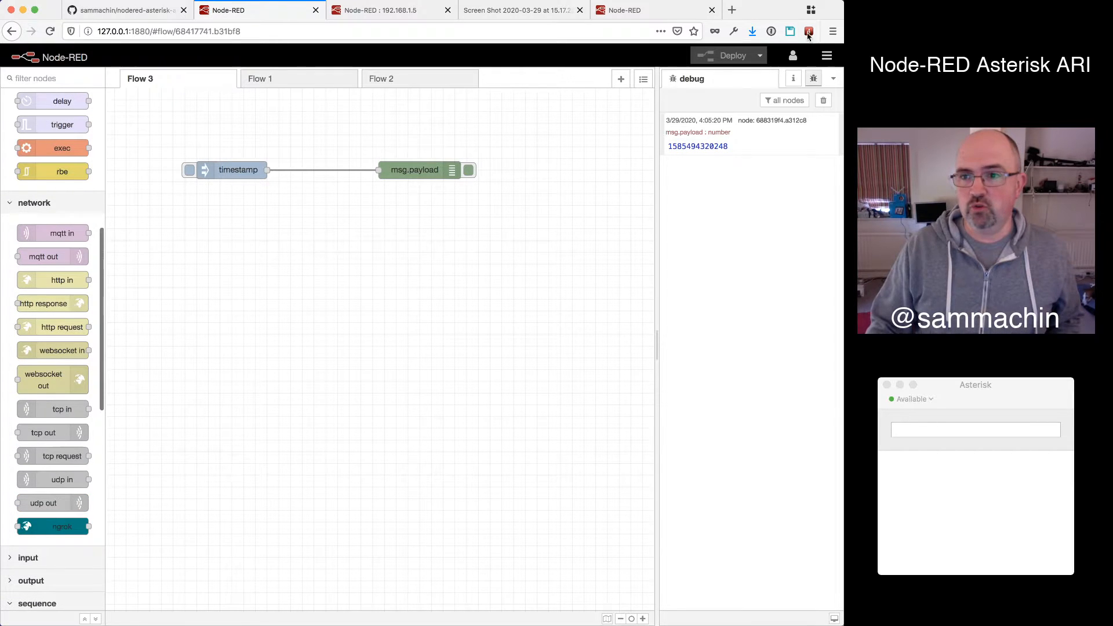
{"action": "mouse_move", "coordinate": [536, 235]}
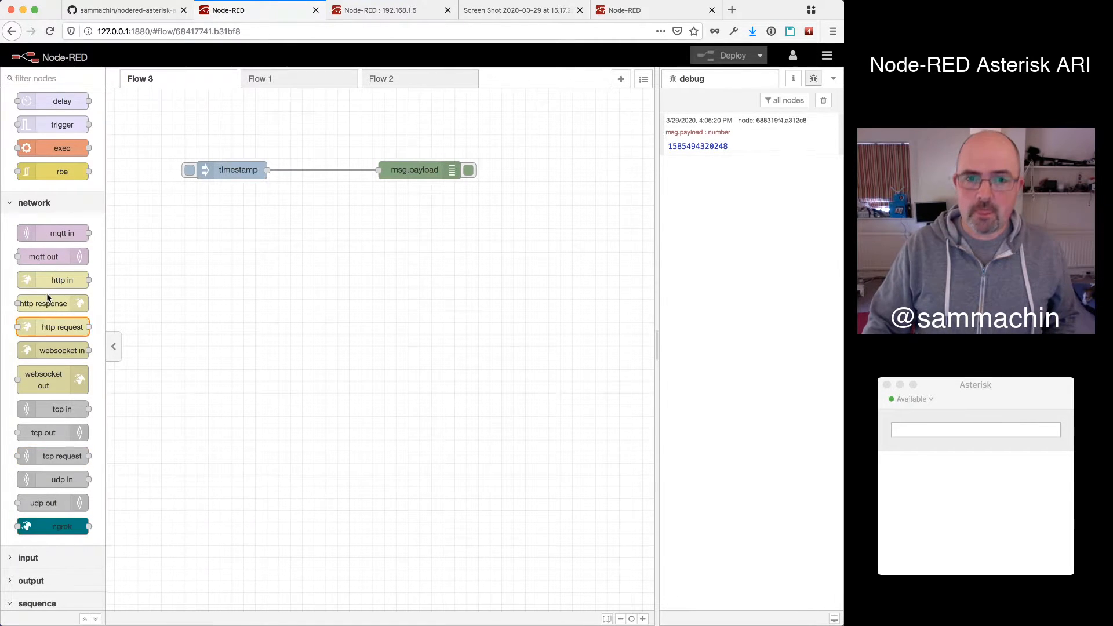
{"action": "scroll", "scroll_direction": "down", "scroll_amount": 3}
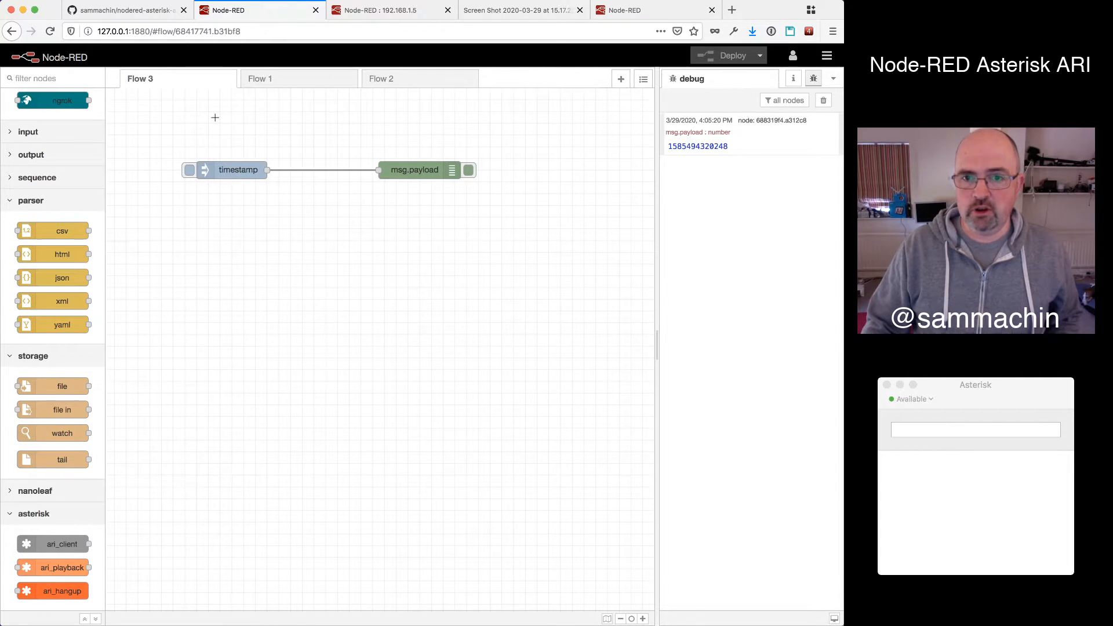
{"action": "mouse_move", "coordinate": [53, 544]}
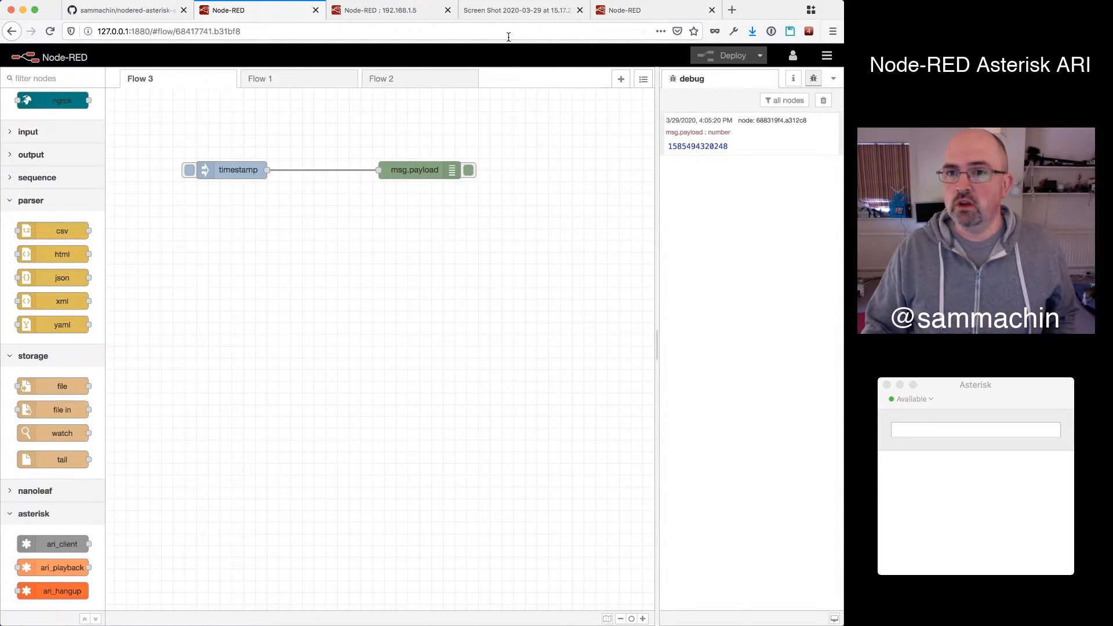
{"action": "left_click", "coordinate": [522, 10]}
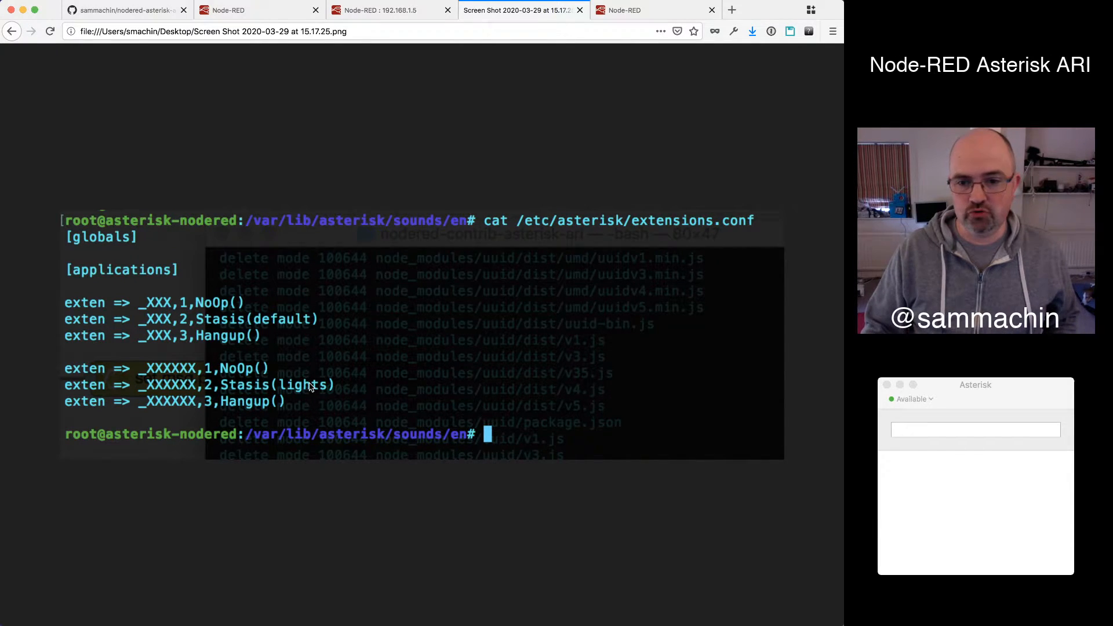
{"action": "mouse_move", "coordinate": [320, 101]}
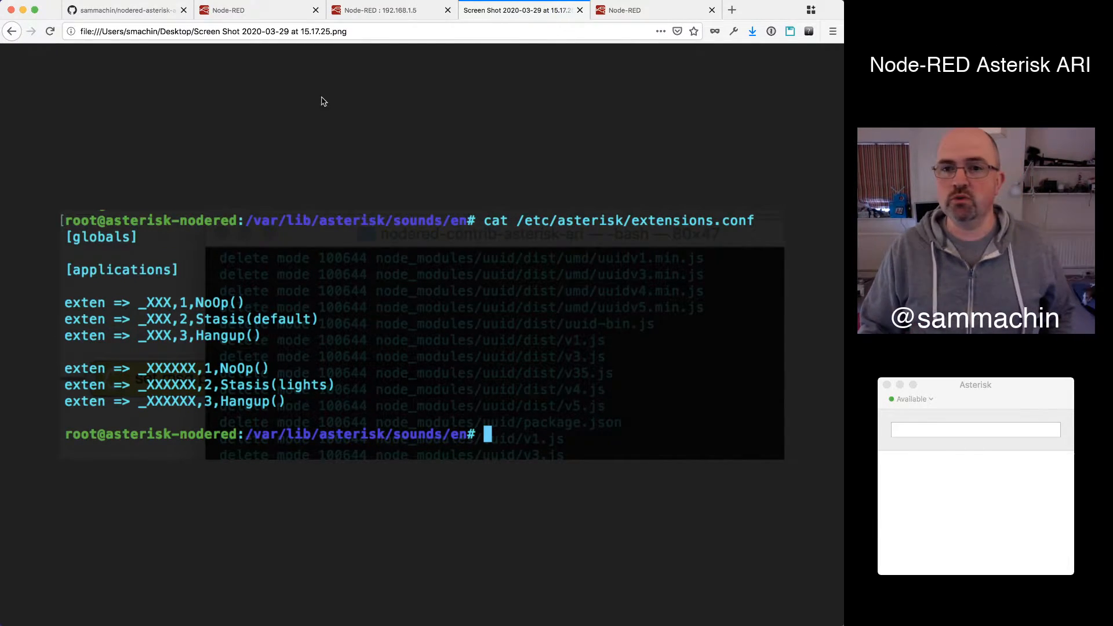
{"action": "left_click", "coordinate": [234, 9]}
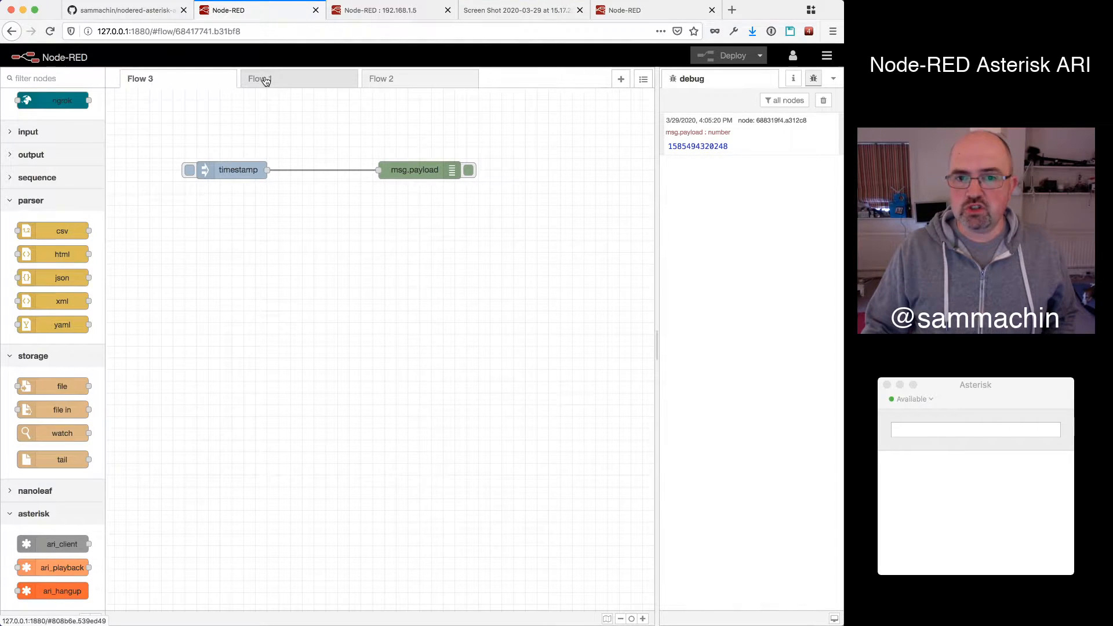
{"action": "left_click", "coordinate": [261, 79]}
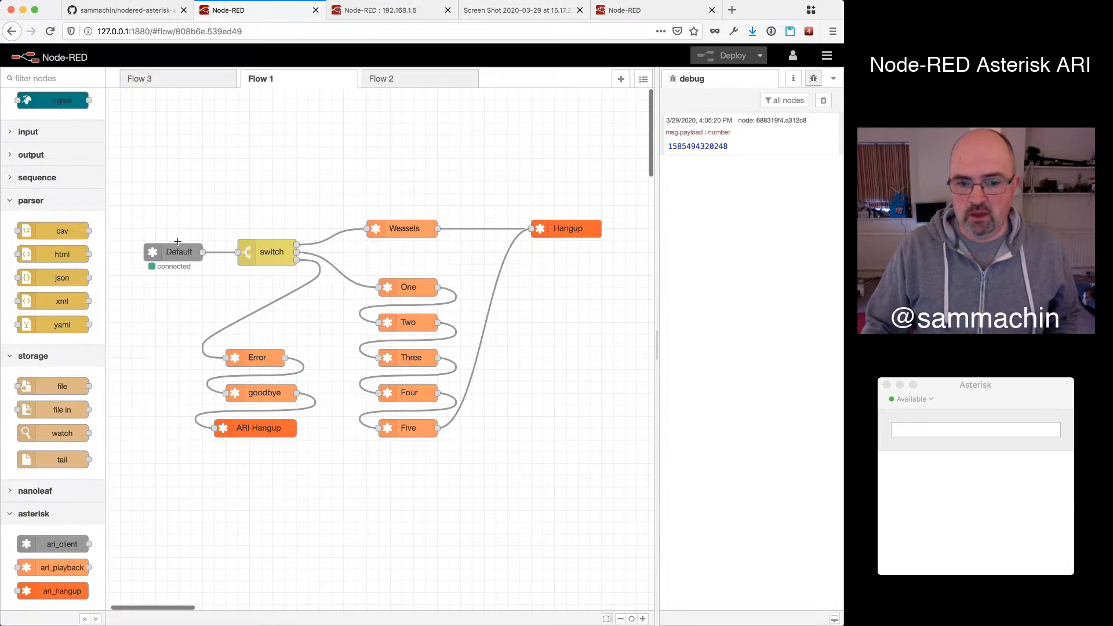
{"action": "mouse_move", "coordinate": [54, 544]}
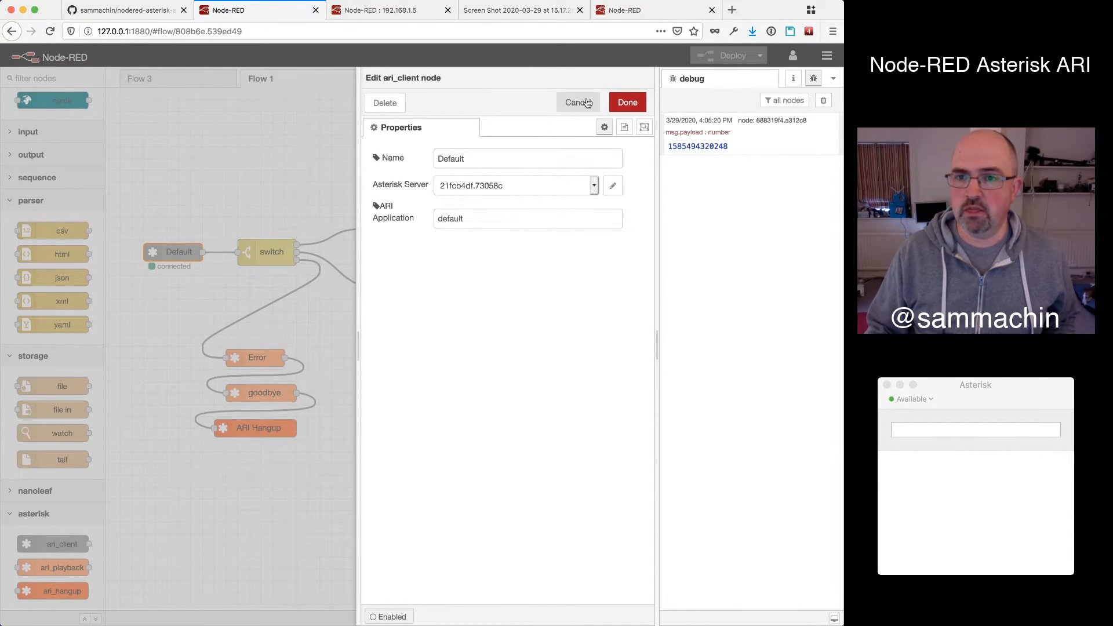
{"action": "left_click", "coordinate": [576, 102]}
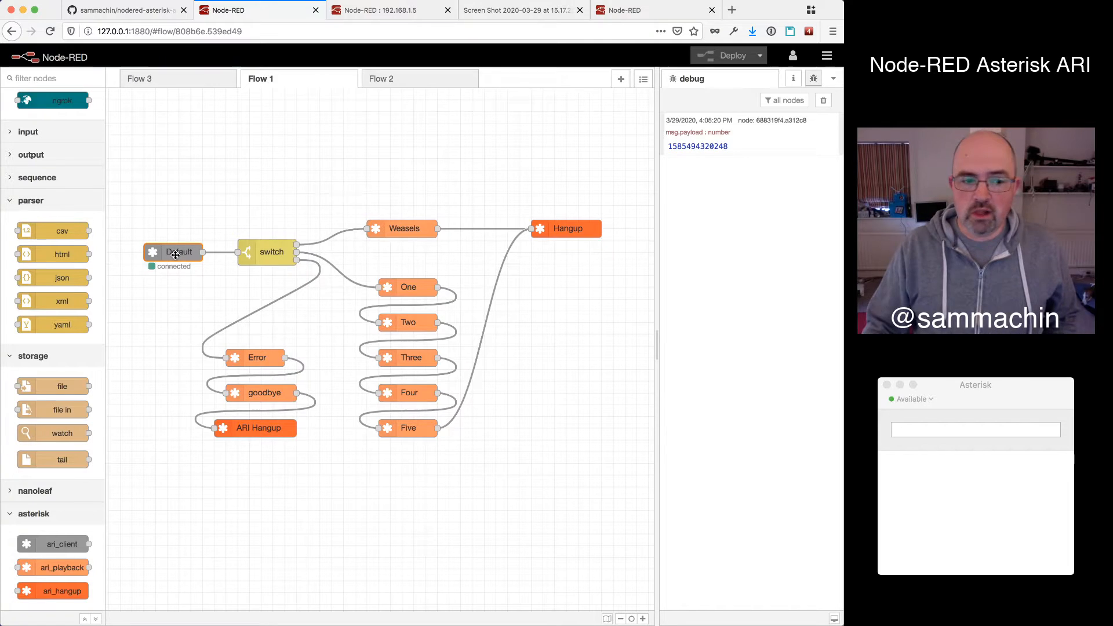
{"action": "mouse_move", "coordinate": [186, 246]}
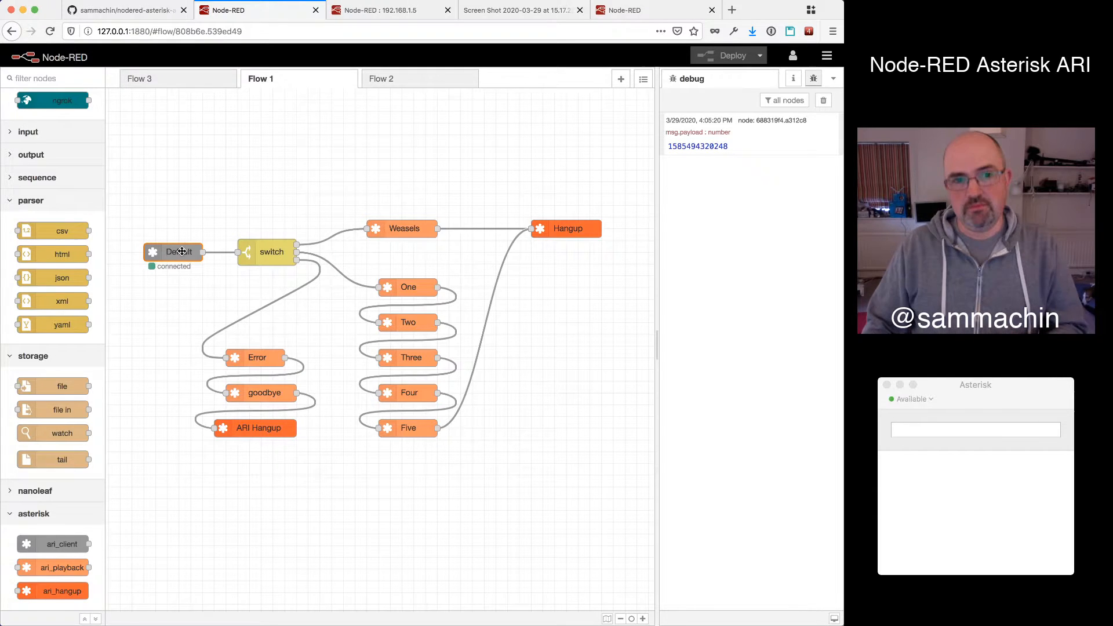
{"action": "mouse_move", "coordinate": [178, 262]}
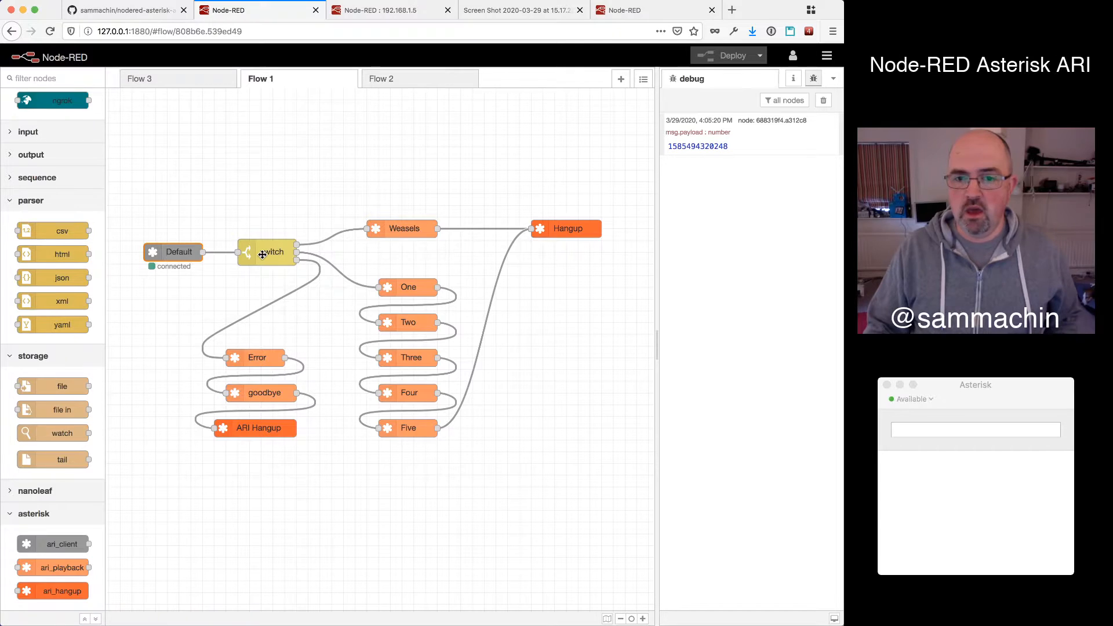
Step: Review the switch routing for extensions 100, 200 and others and the Weasels playback node, then deploy Flow 1
{"action": "double_click", "coordinate": [271, 252]}
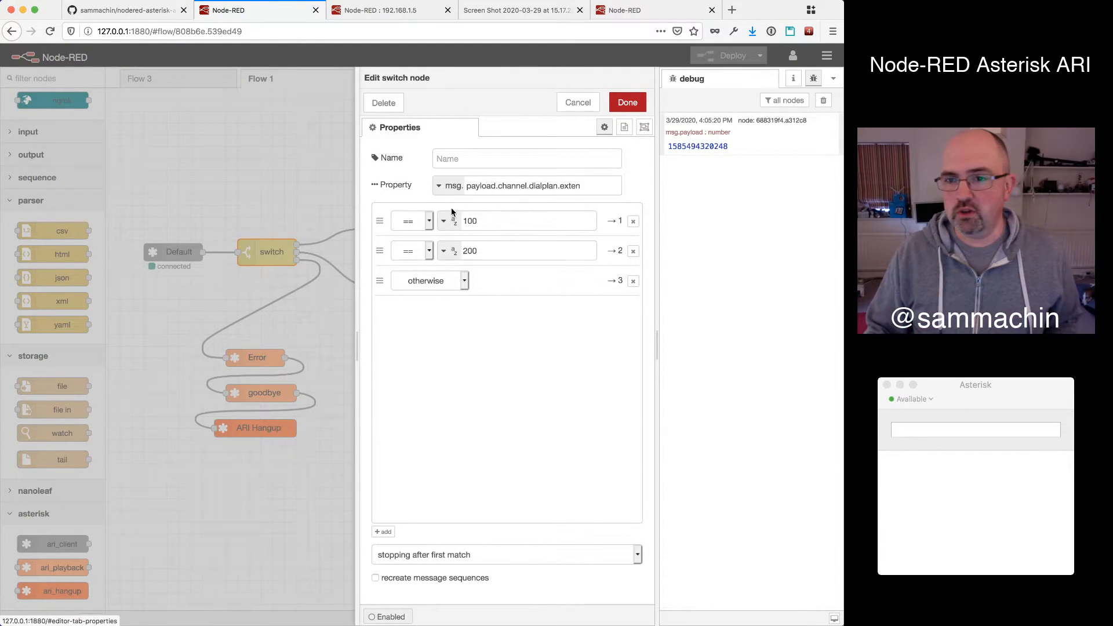
{"action": "double_click", "coordinate": [569, 186]}
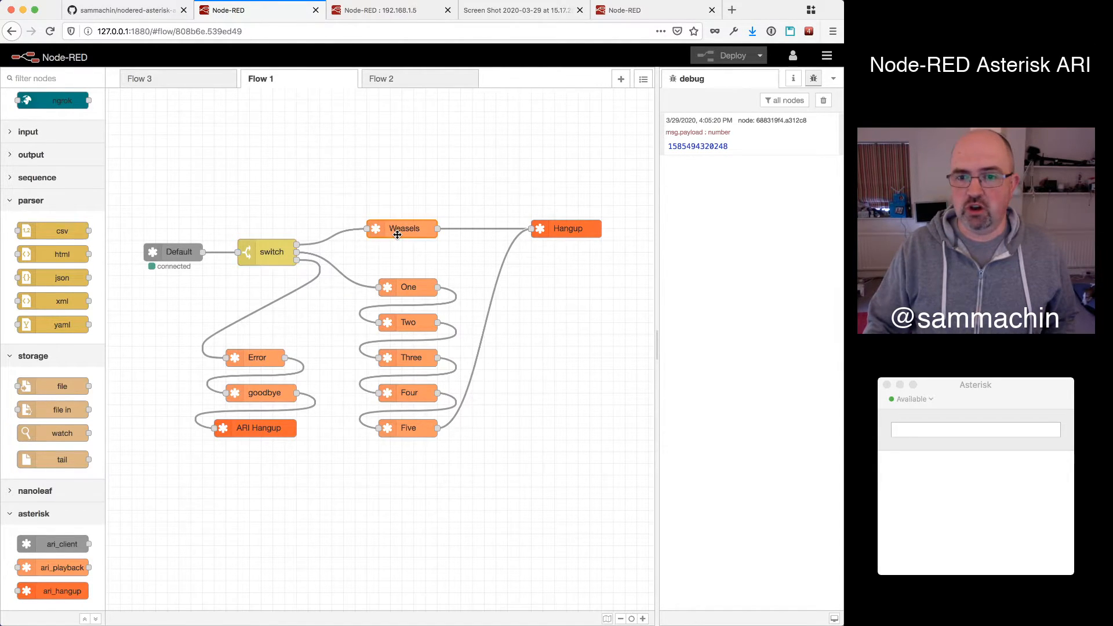
{"action": "double_click", "coordinate": [403, 228]}
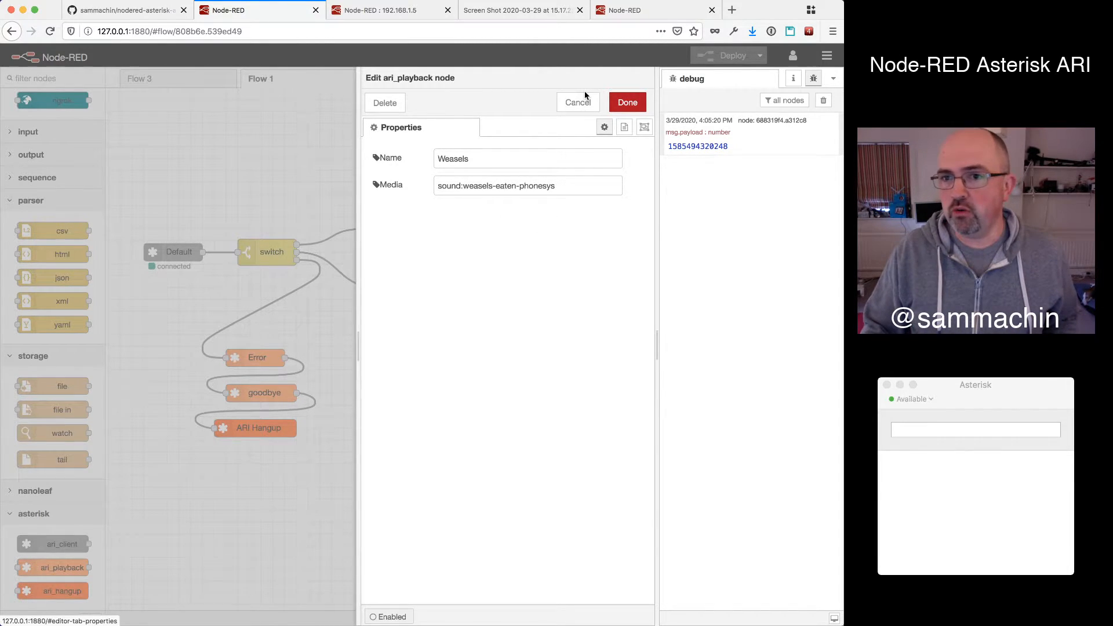
{"action": "left_click", "coordinate": [626, 102]}
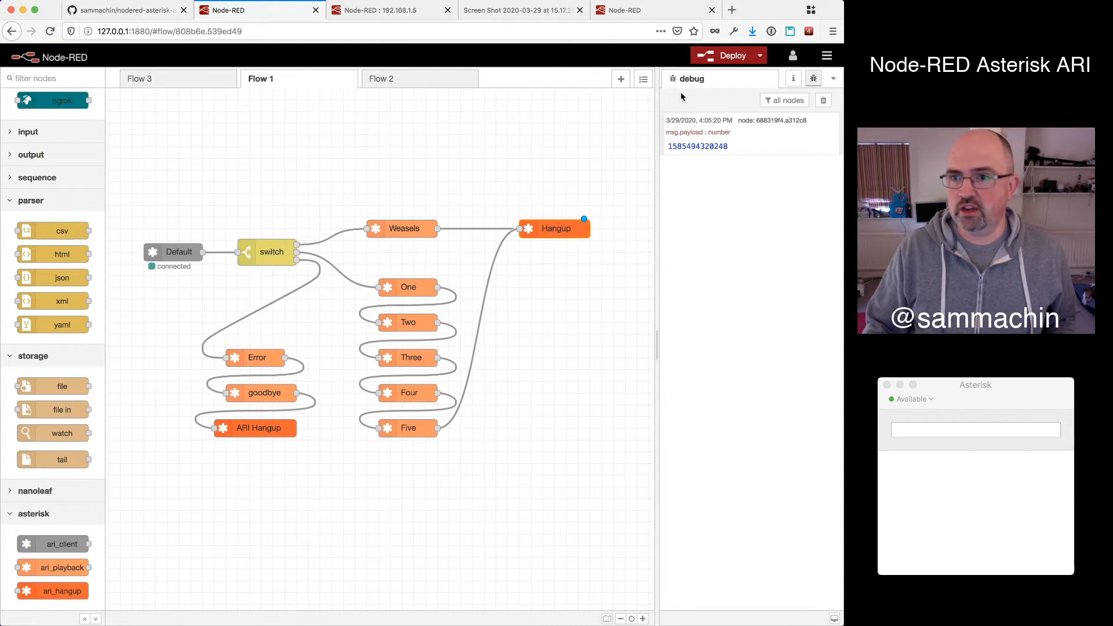
{"action": "left_click", "coordinate": [728, 54]}
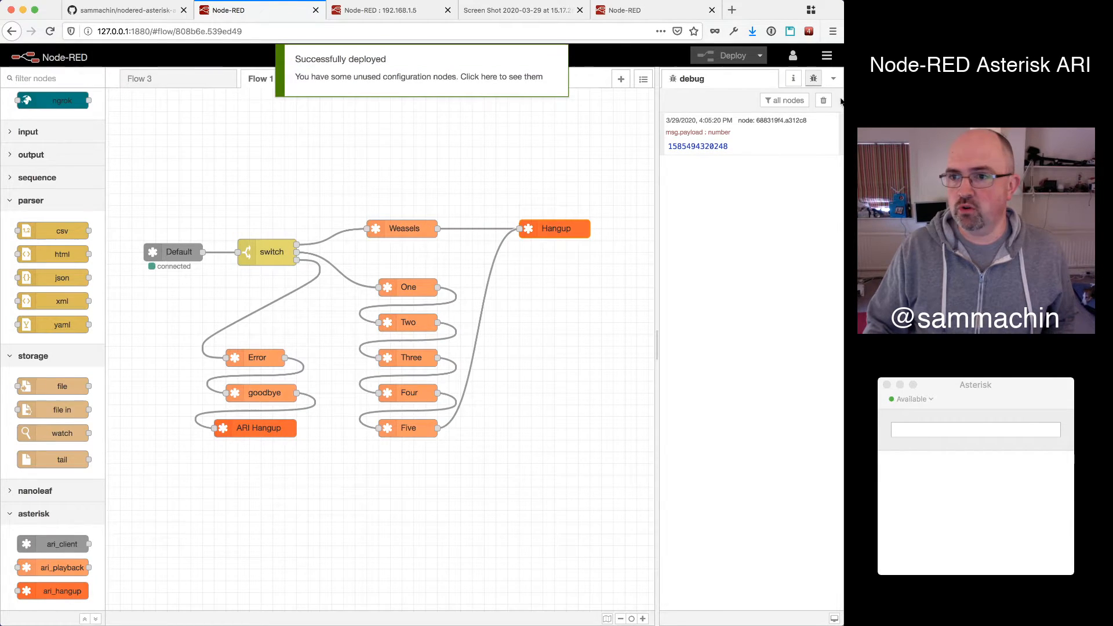
Step: Clear the debug messages and dial test calls to extensions 100, 200 and 547 from the softphone
{"action": "left_click", "coordinate": [823, 100]}
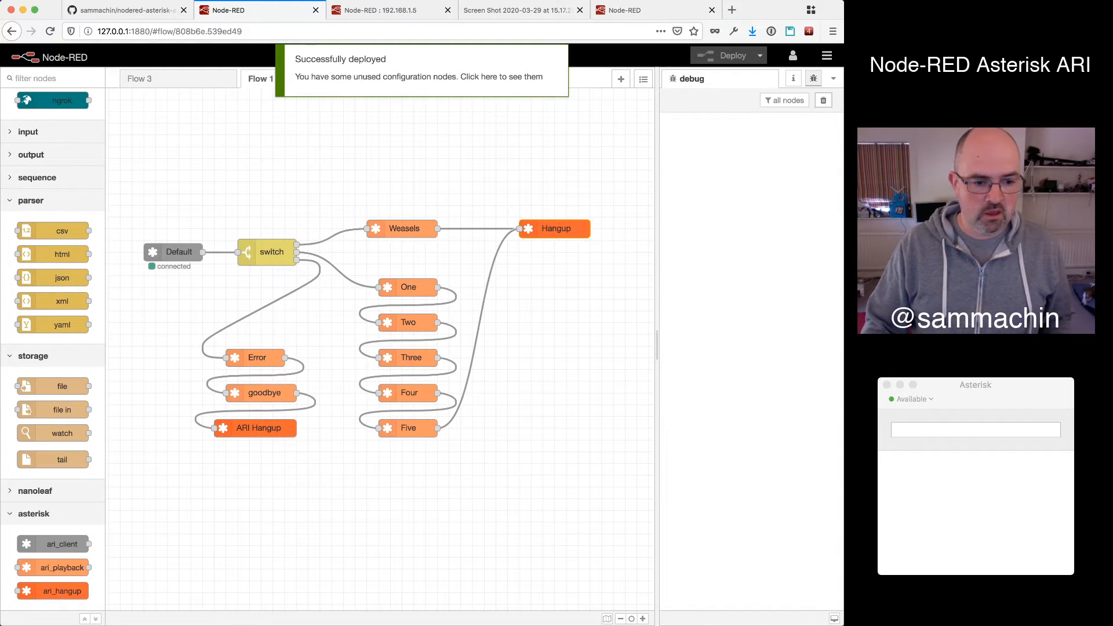
{"action": "type", "text": "100"}
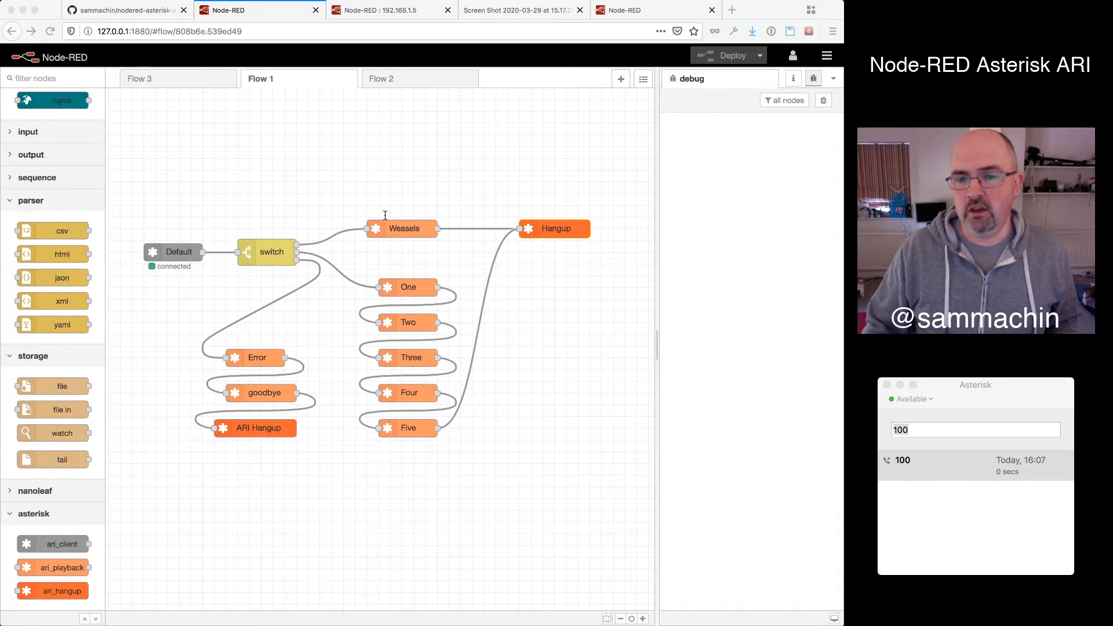
{"action": "left_click", "coordinate": [975, 429]}
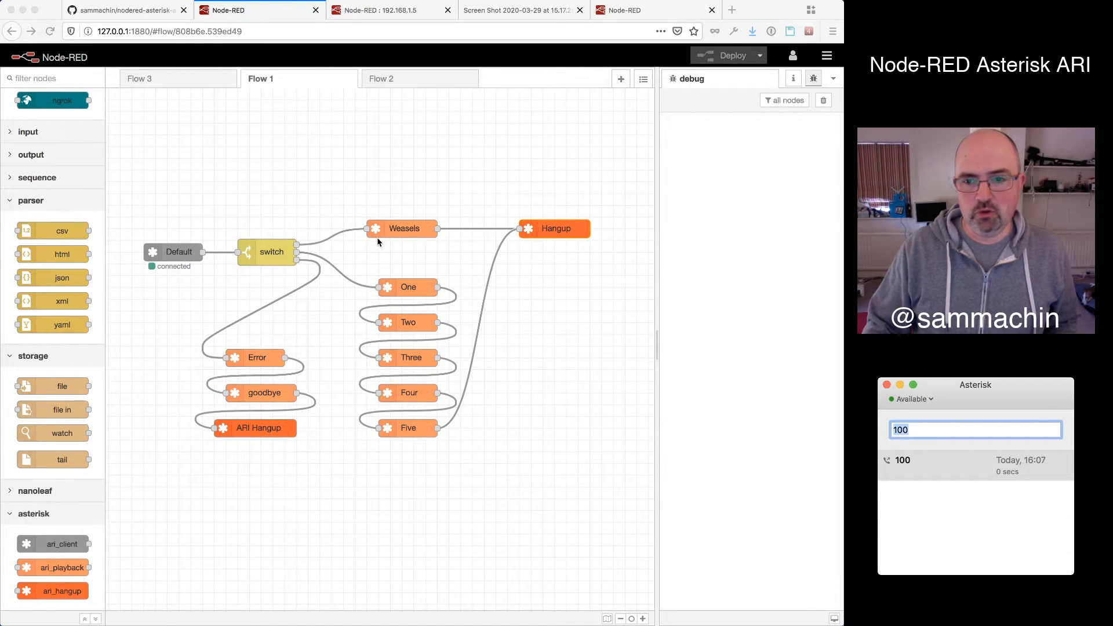
{"action": "mouse_move", "coordinate": [321, 257]}
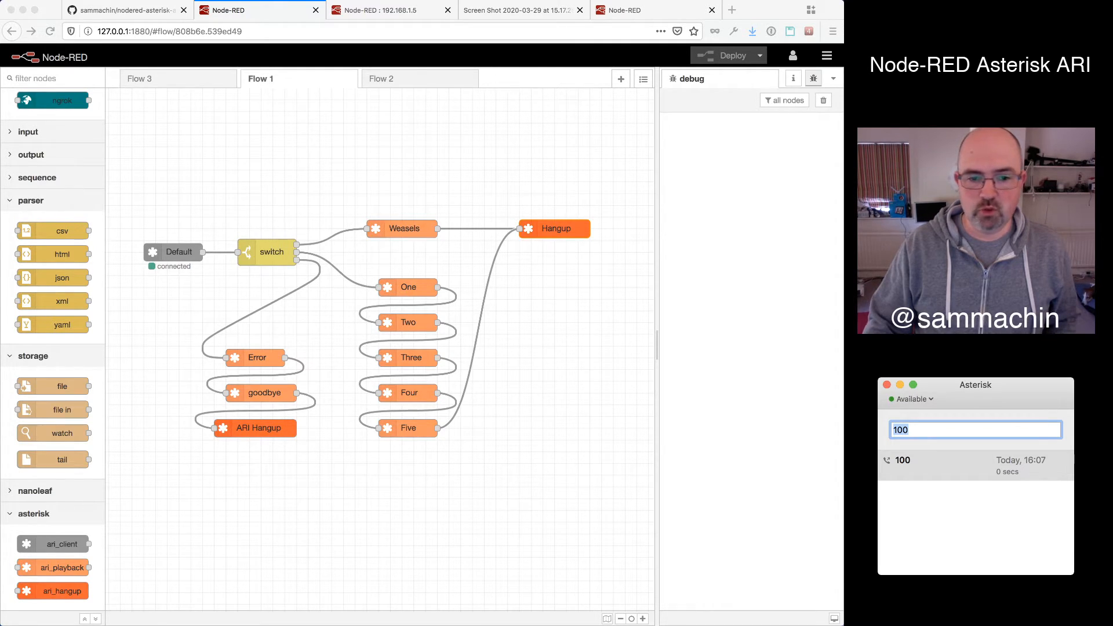
{"action": "type", "text": "20"}
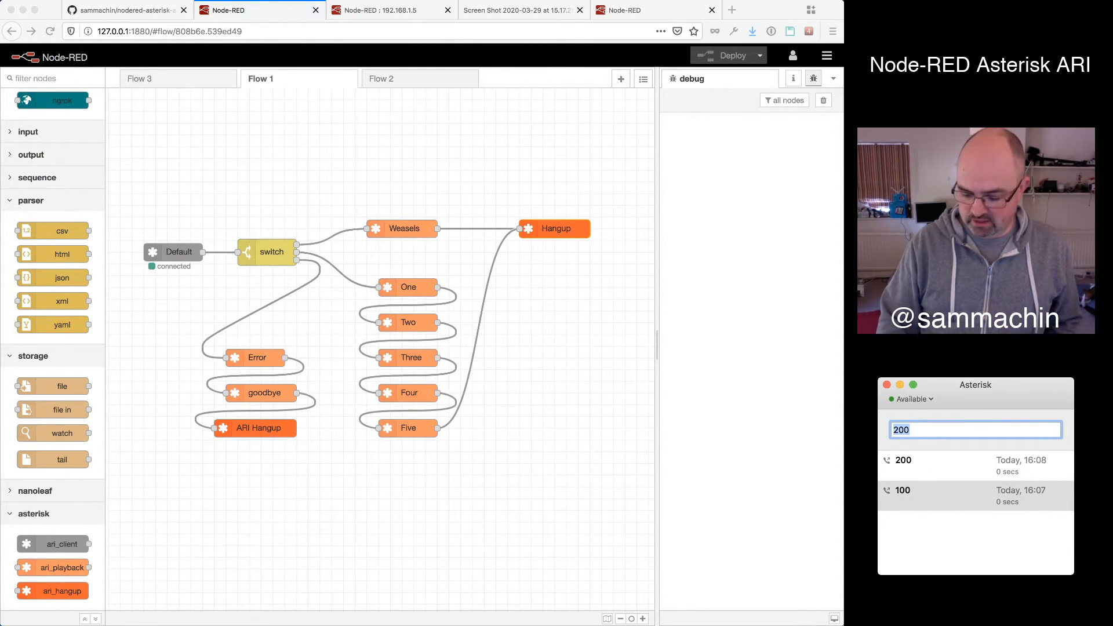
{"action": "type", "text": "547"}
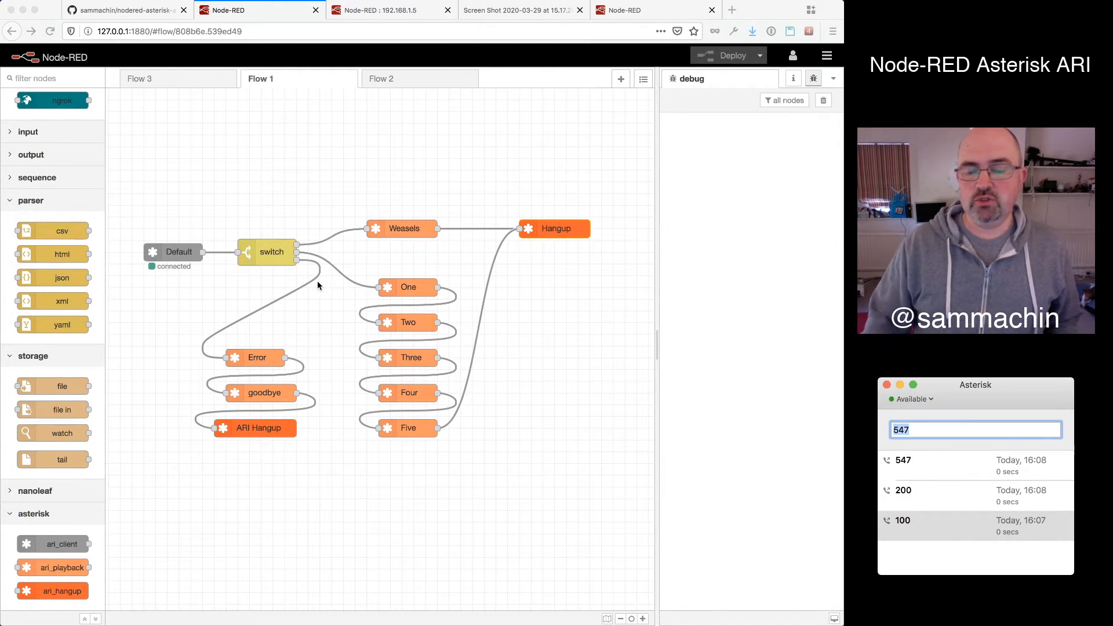
{"action": "mouse_move", "coordinate": [402, 247]}
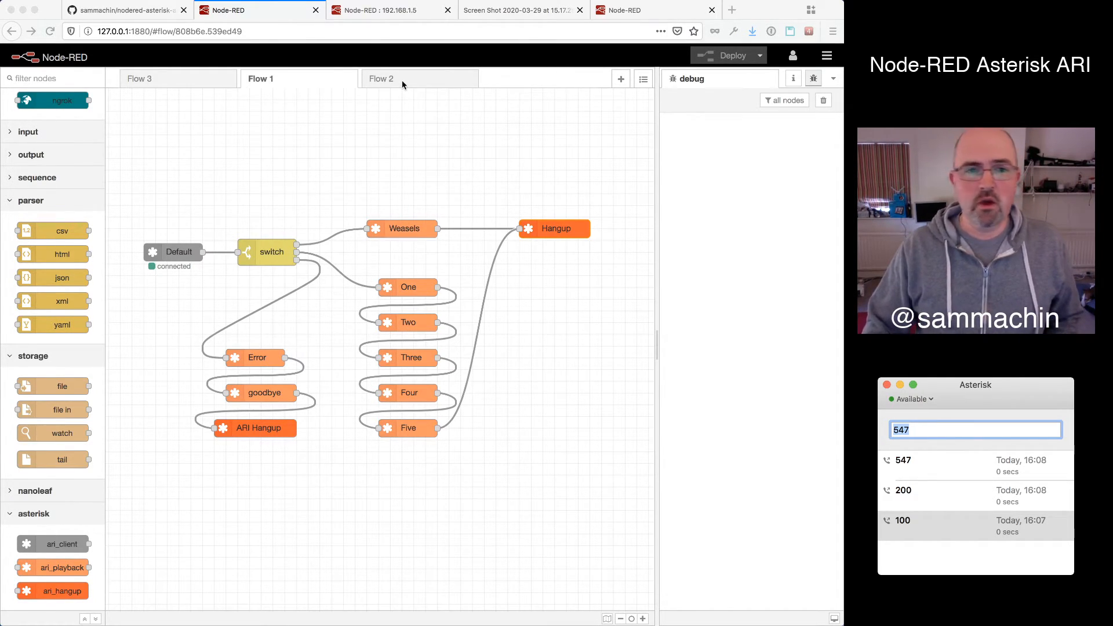
Step: Open Flow 2 and dial light colour codes 400000, 660000 and 993366 from the softphone
{"action": "left_click", "coordinate": [382, 78]}
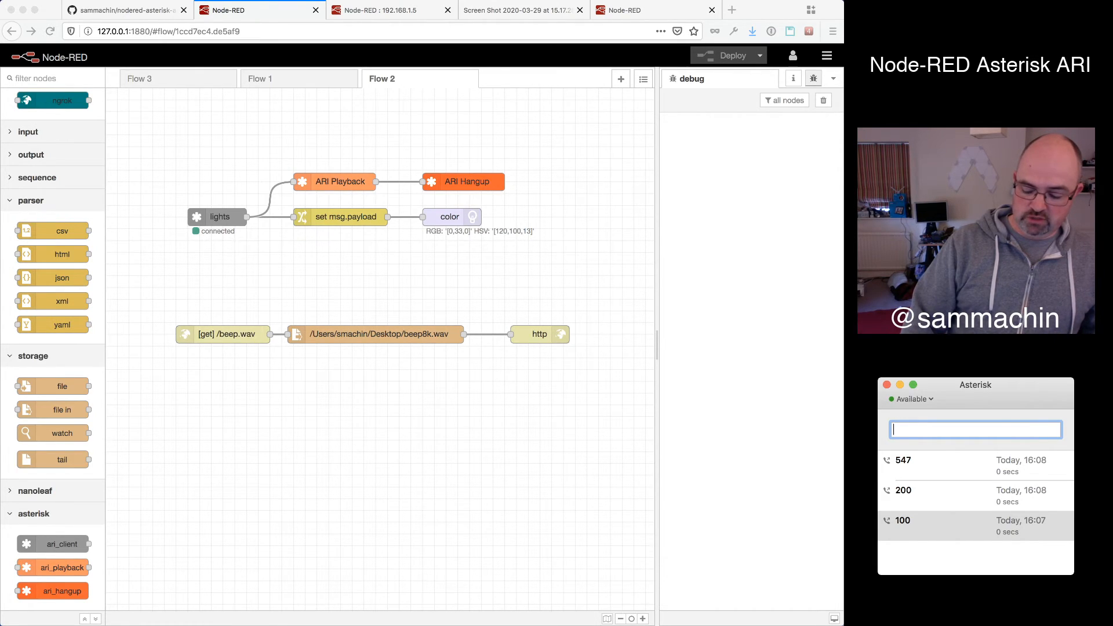
{"action": "type", "text": "400000"}
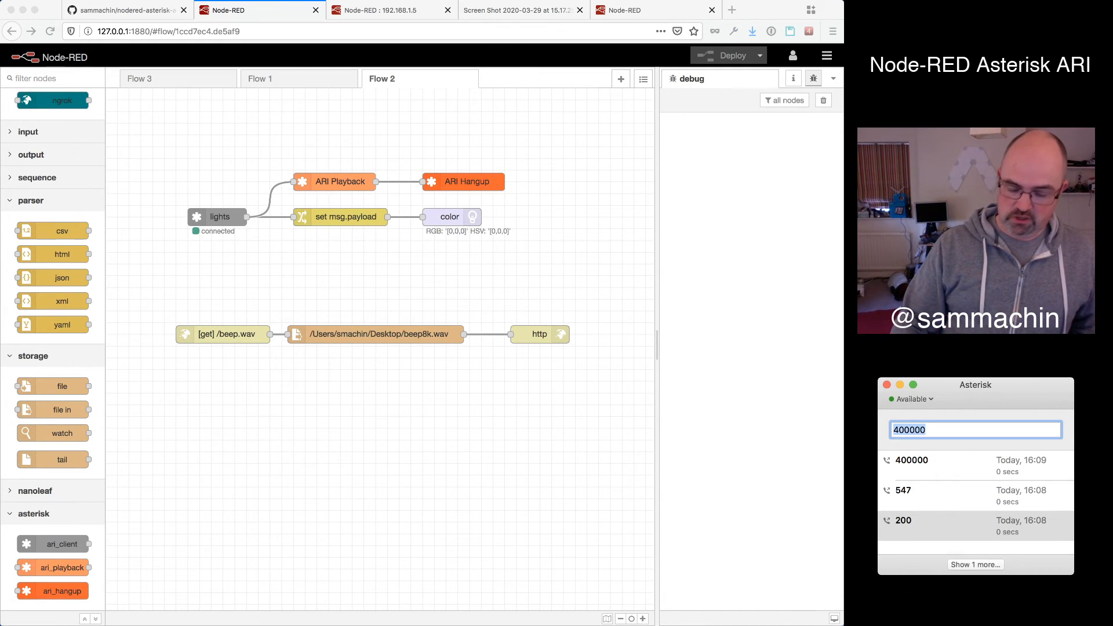
{"action": "type", "text": "6600"}
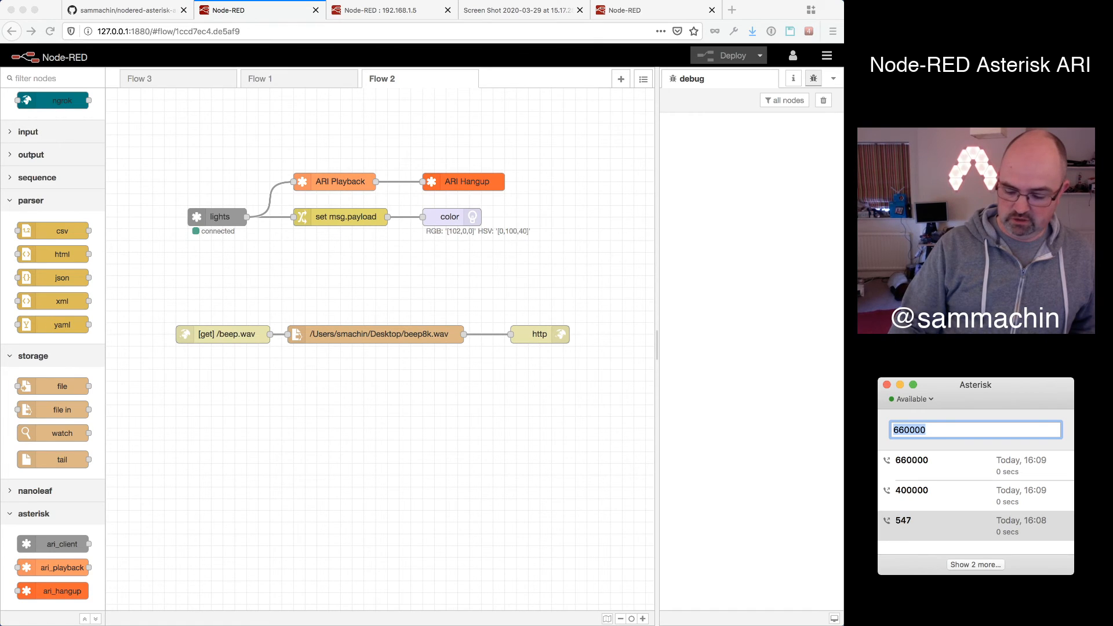
{"action": "type", "text": "993366"}
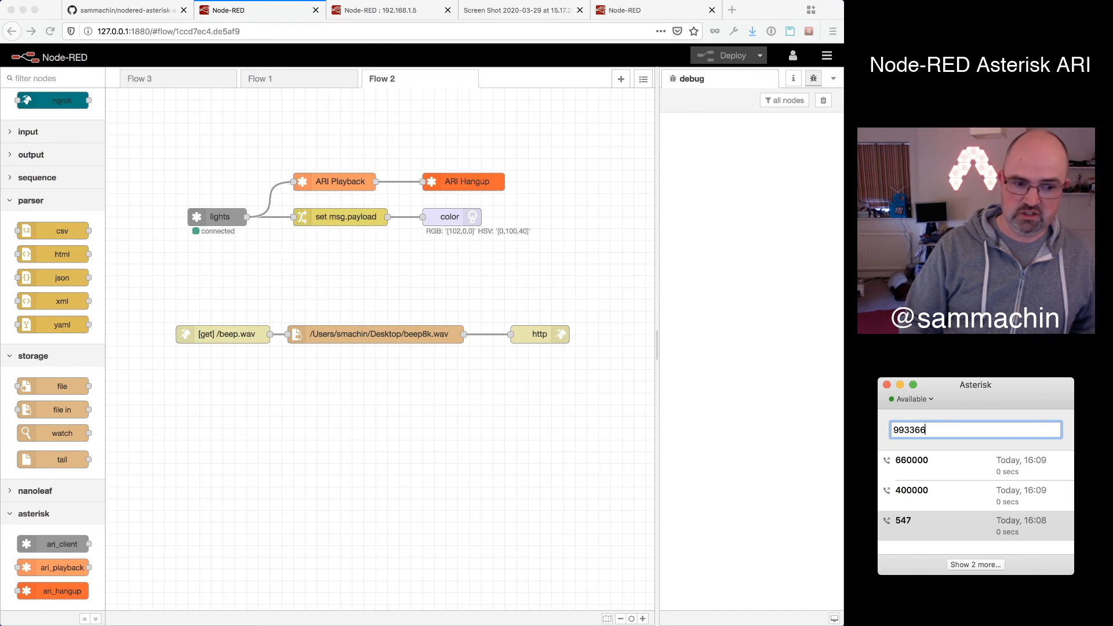